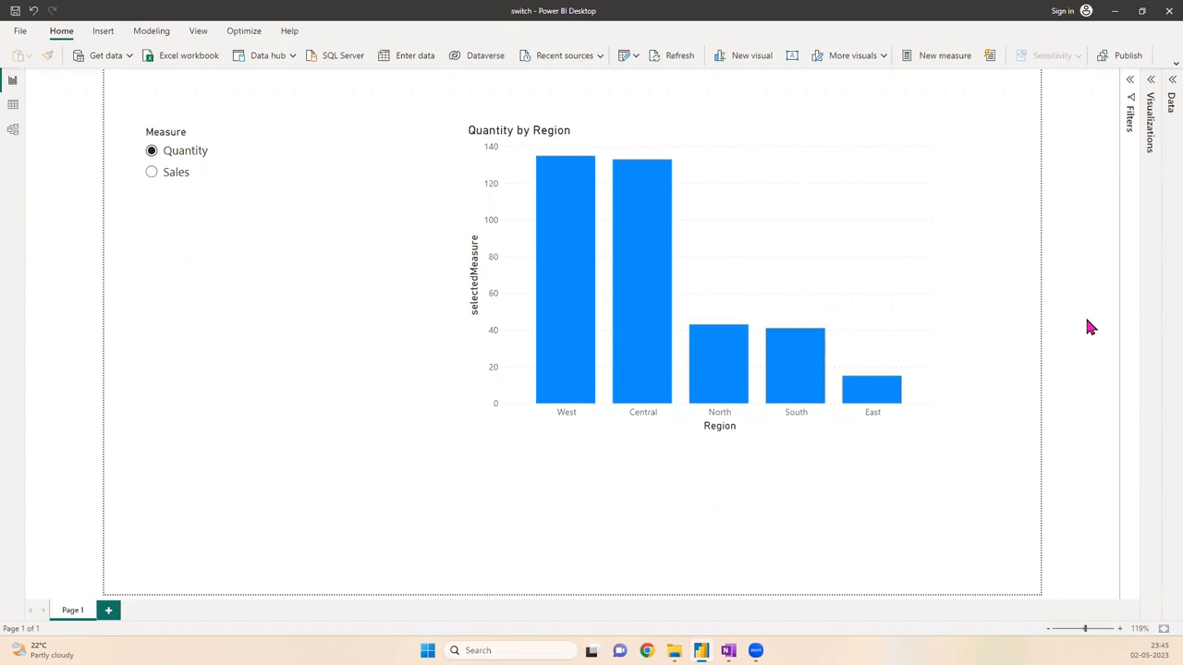
{"action": "mouse_move", "coordinate": [918, 323]}
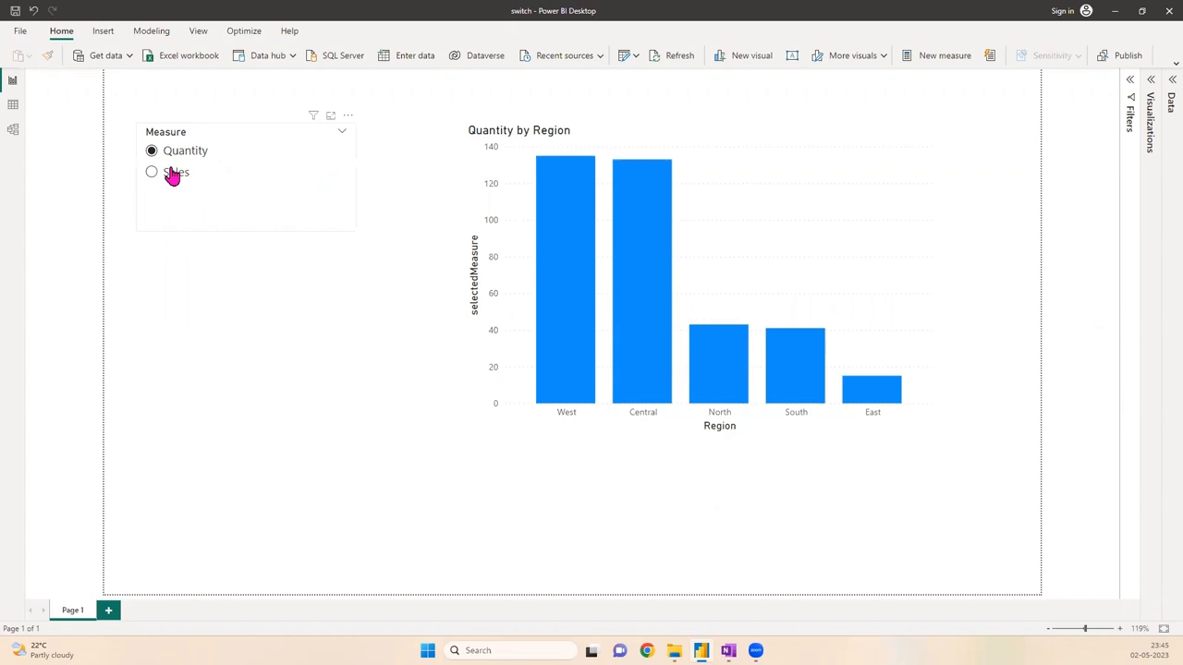
- Toggle the chart between Sales and Quantity, then inspect the Data table's Region, Sales and Quantity columns
{"action": "left_click", "coordinate": [152, 172]}
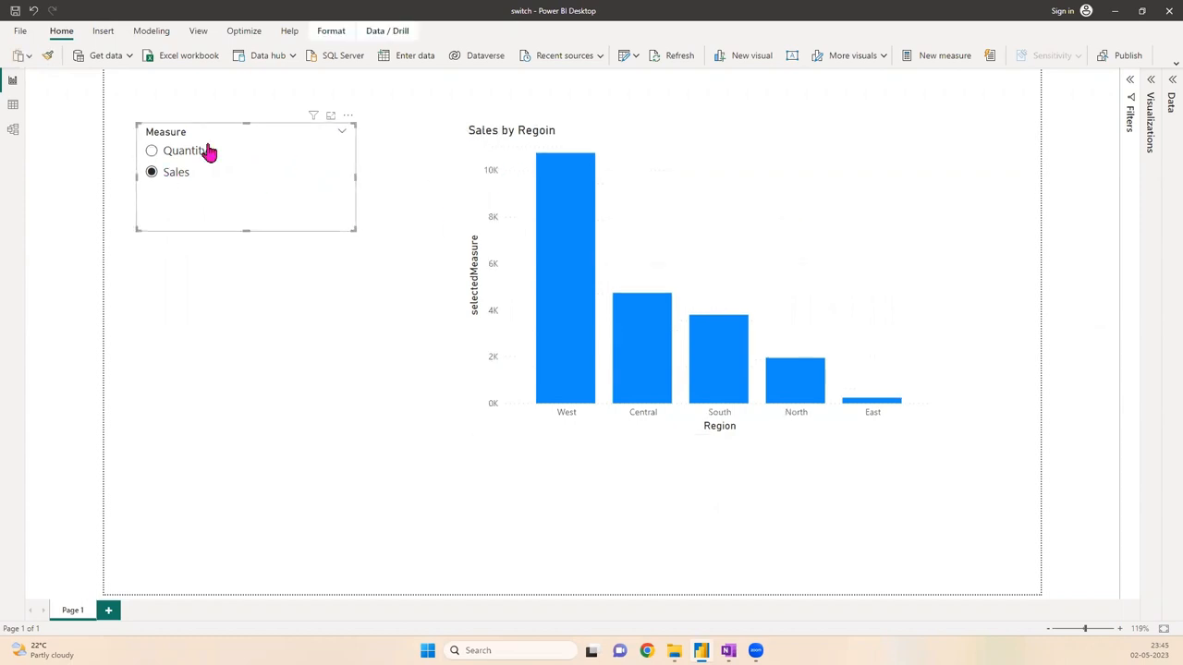
{"action": "mouse_move", "coordinate": [194, 389]}
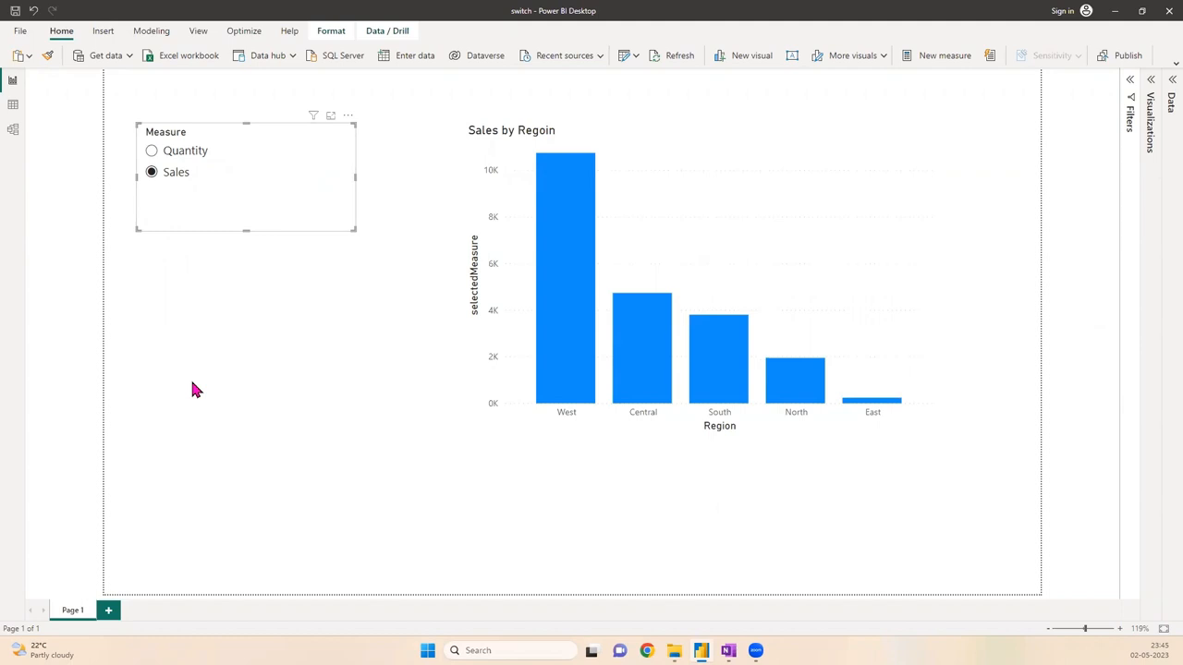
{"action": "mouse_move", "coordinate": [201, 209]}
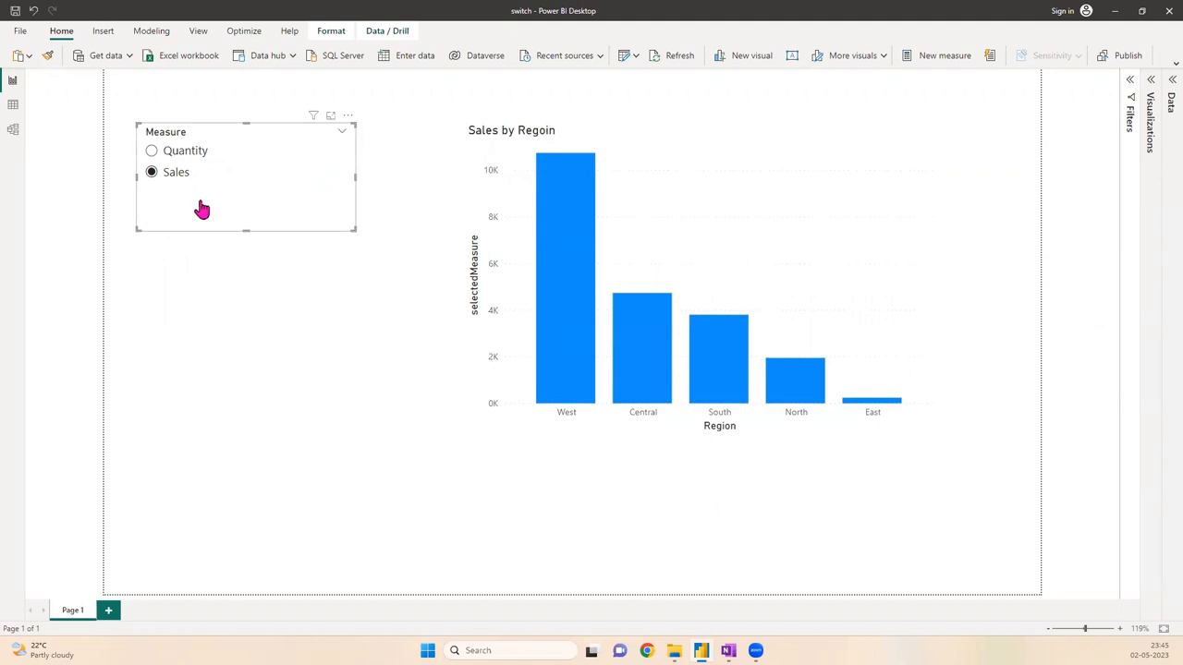
{"action": "left_click", "coordinate": [151, 151]}
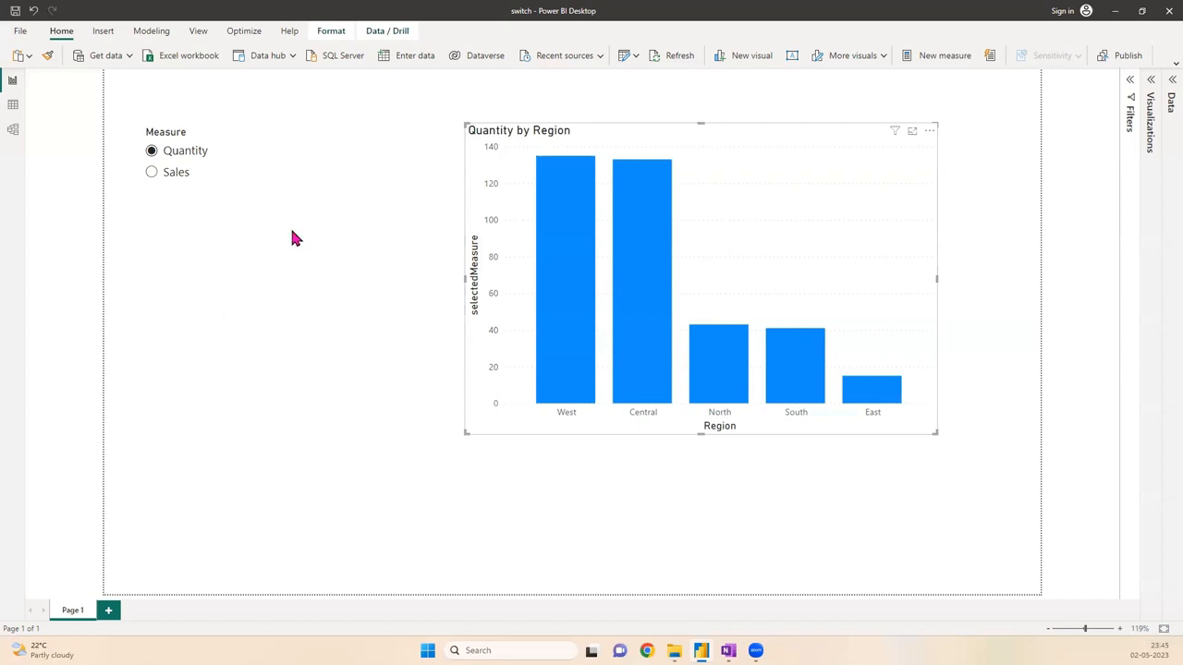
{"action": "mouse_move", "coordinate": [19, 105]}
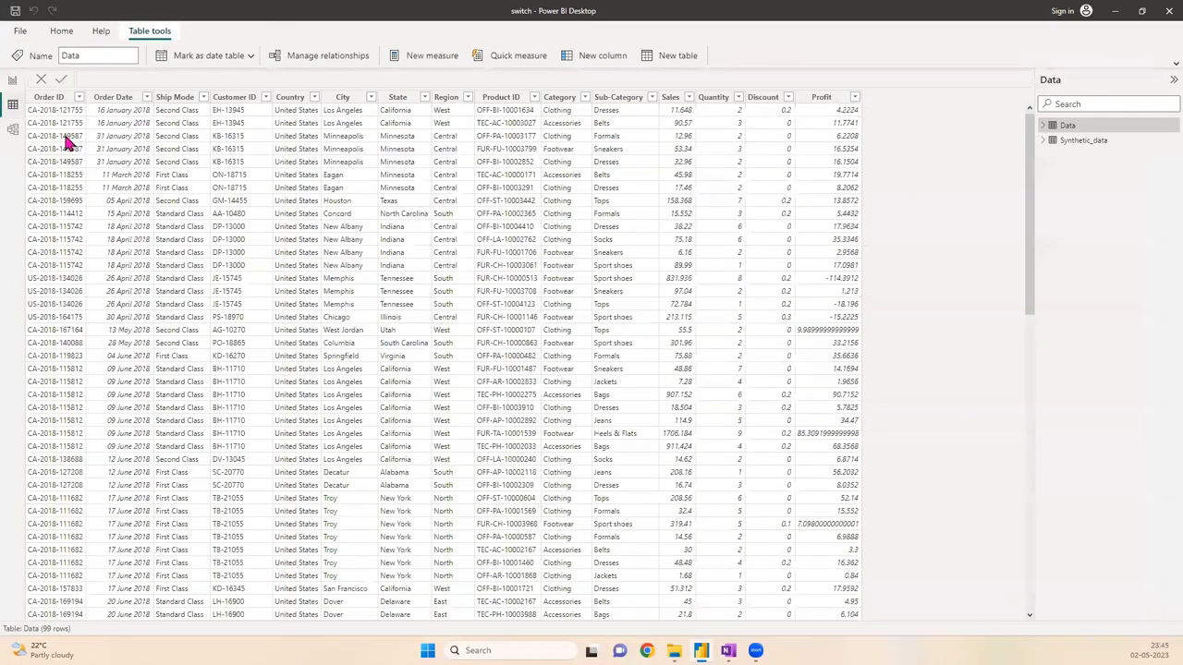
{"action": "mouse_move", "coordinate": [411, 141]}
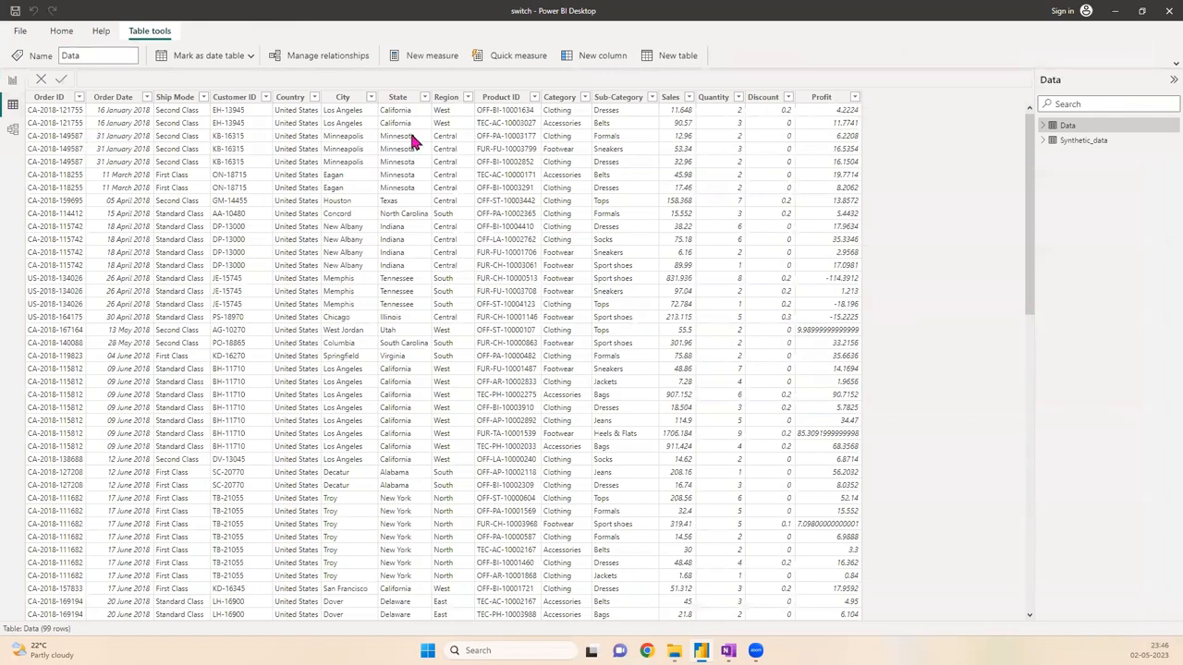
{"action": "mouse_move", "coordinate": [722, 112]}
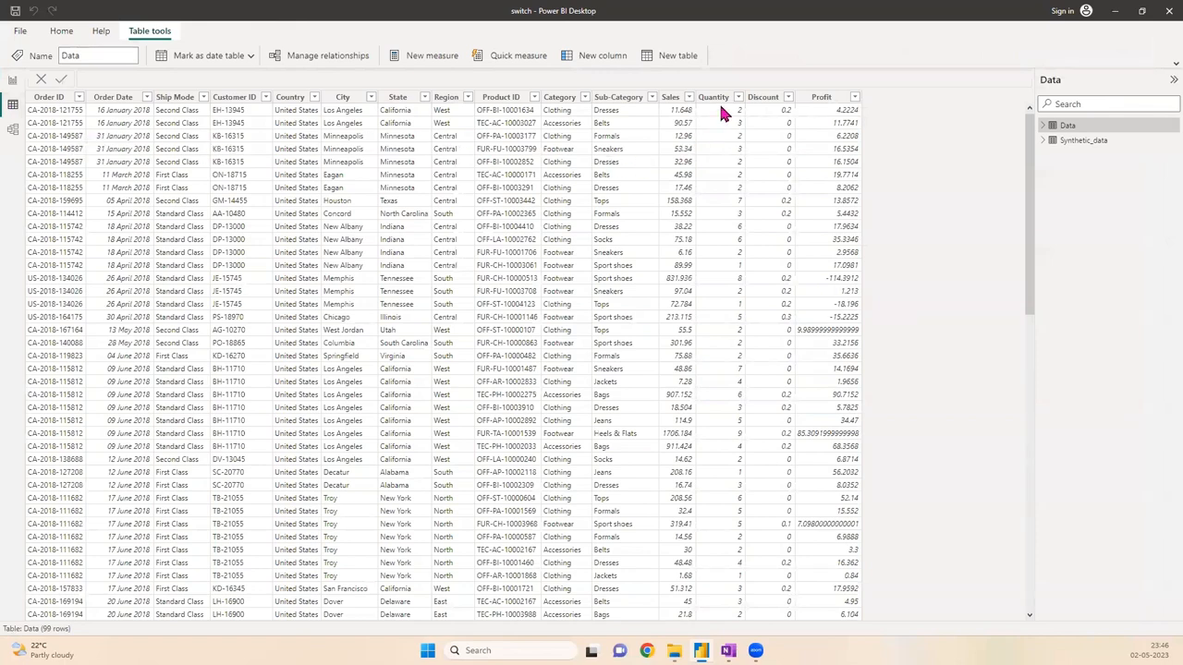
{"action": "mouse_move", "coordinate": [772, 122]}
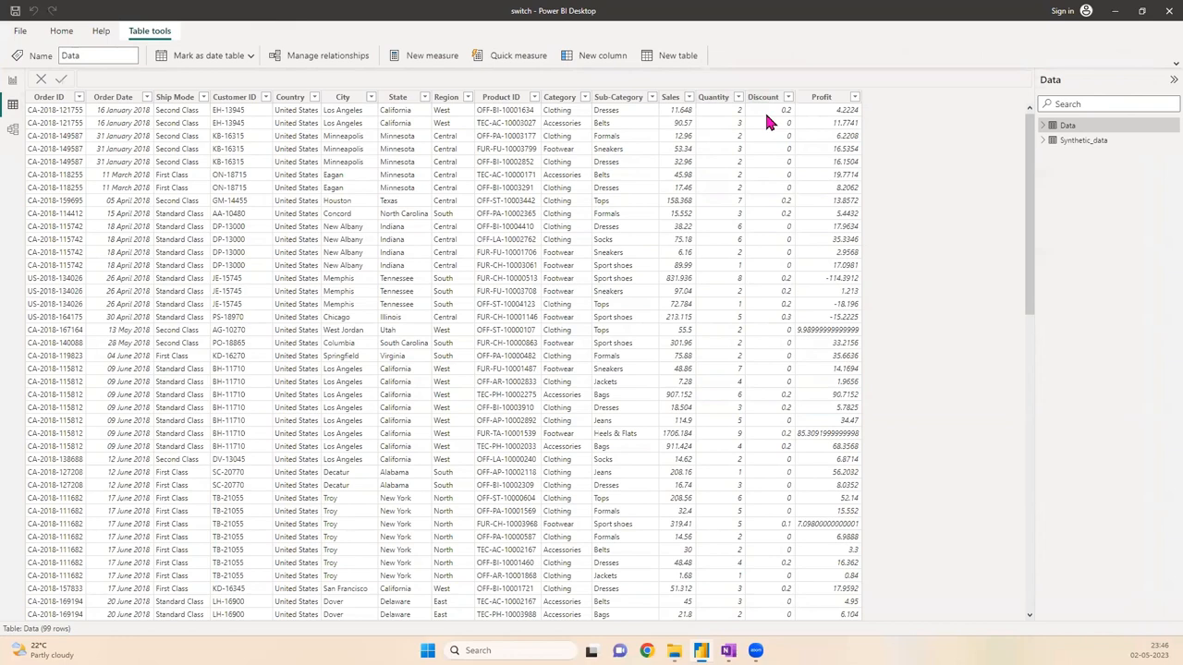
{"action": "mouse_move", "coordinate": [126, 128]}
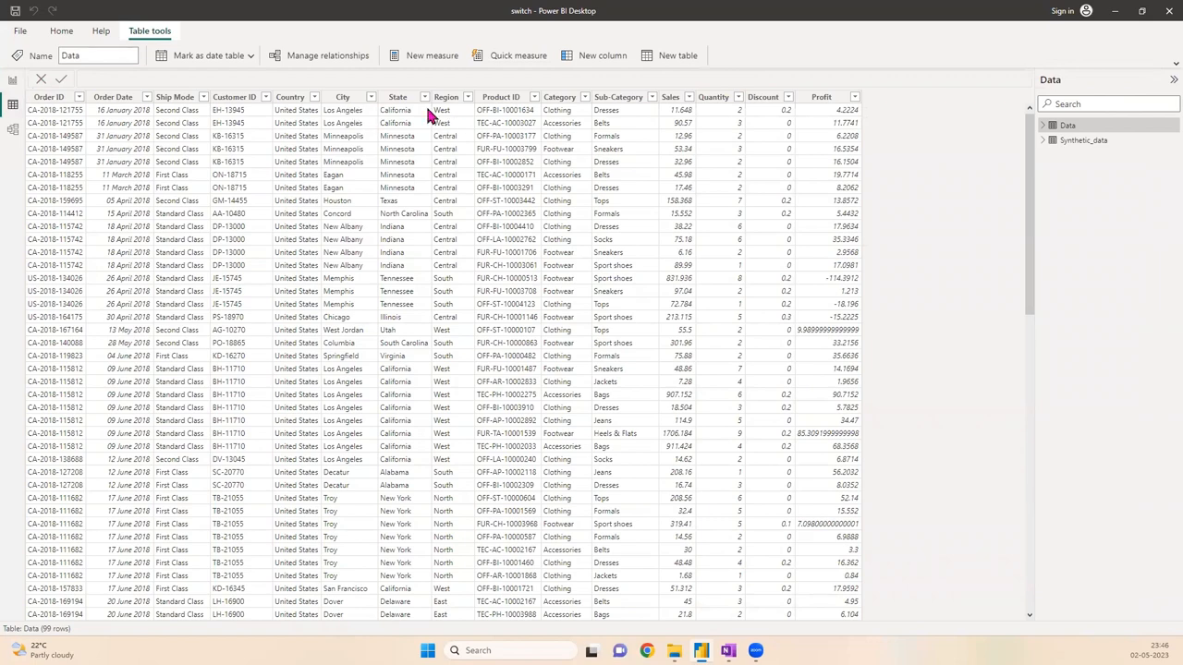
{"action": "left_click", "coordinate": [61, 30]}
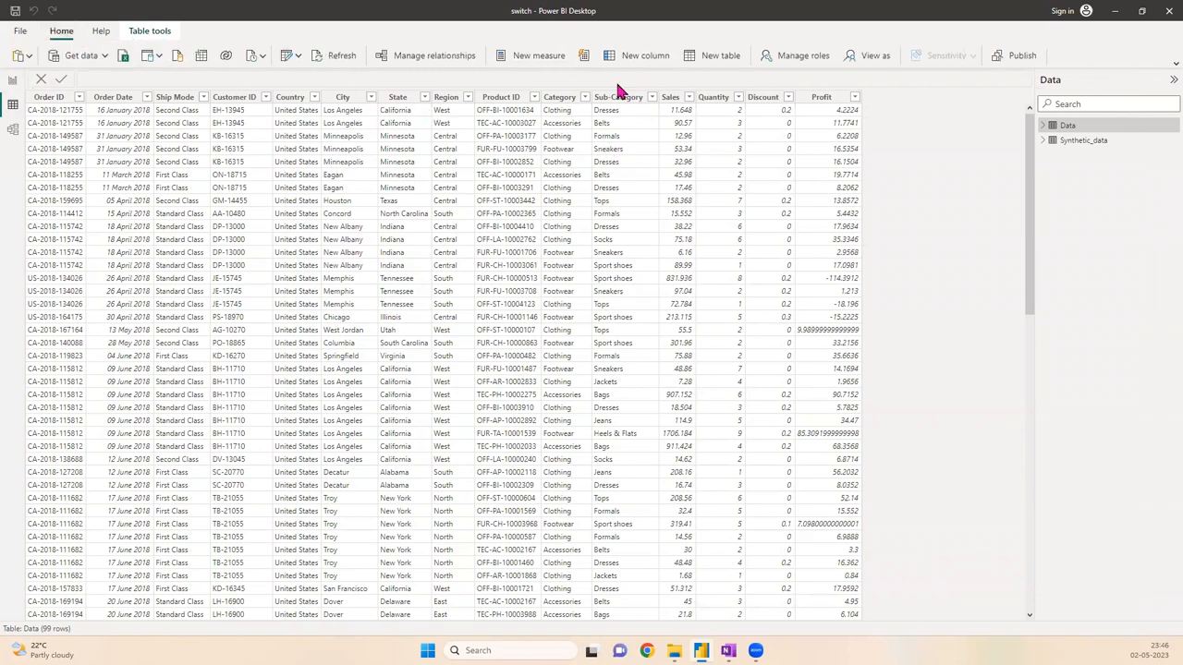
{"action": "mouse_move", "coordinate": [539, 83]}
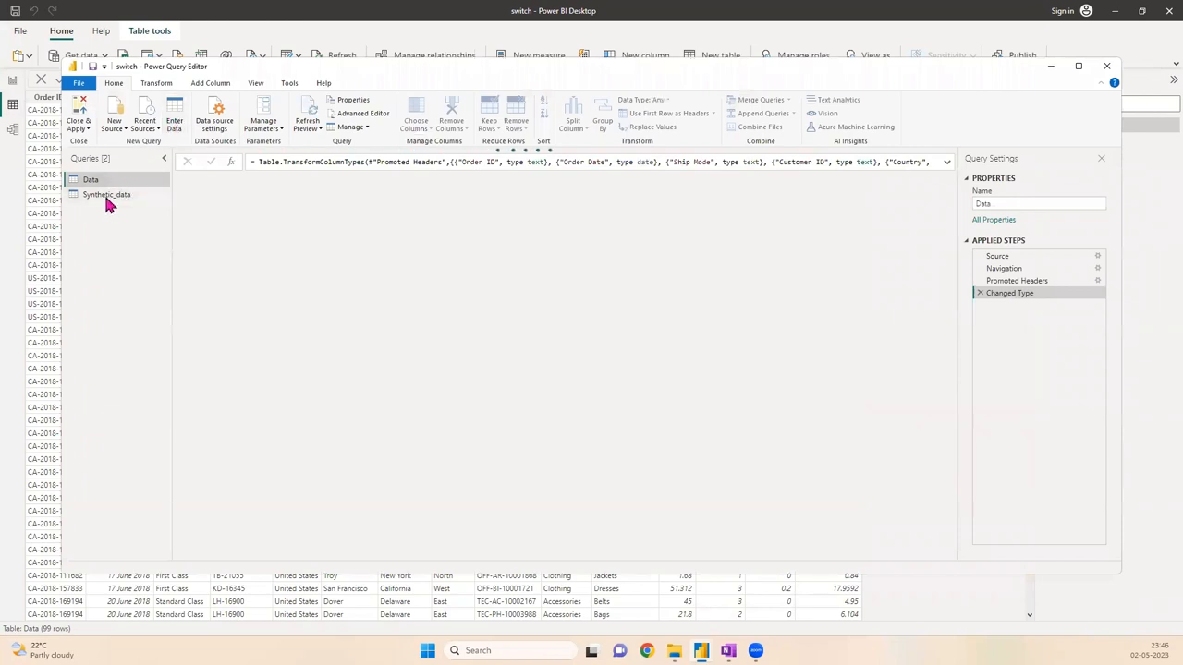
- Review the Synthetic_data query's Source step listing Sales and Quantity with chart titles, then apply
{"action": "left_click", "coordinate": [107, 194]}
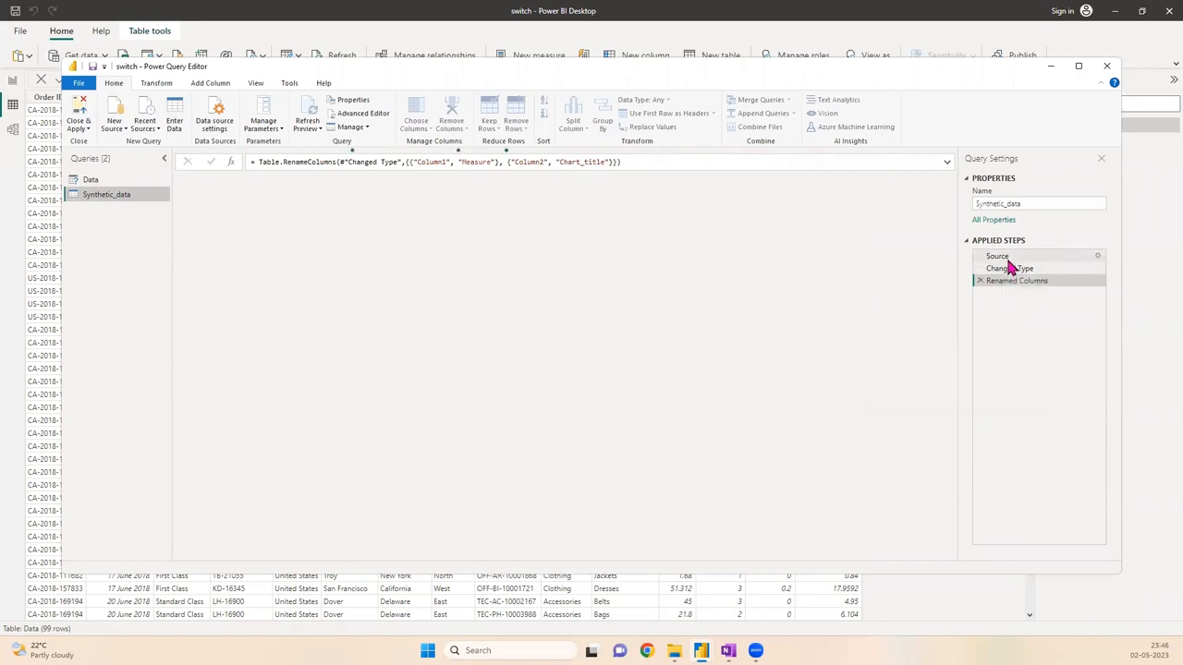
{"action": "left_click", "coordinate": [997, 256]}
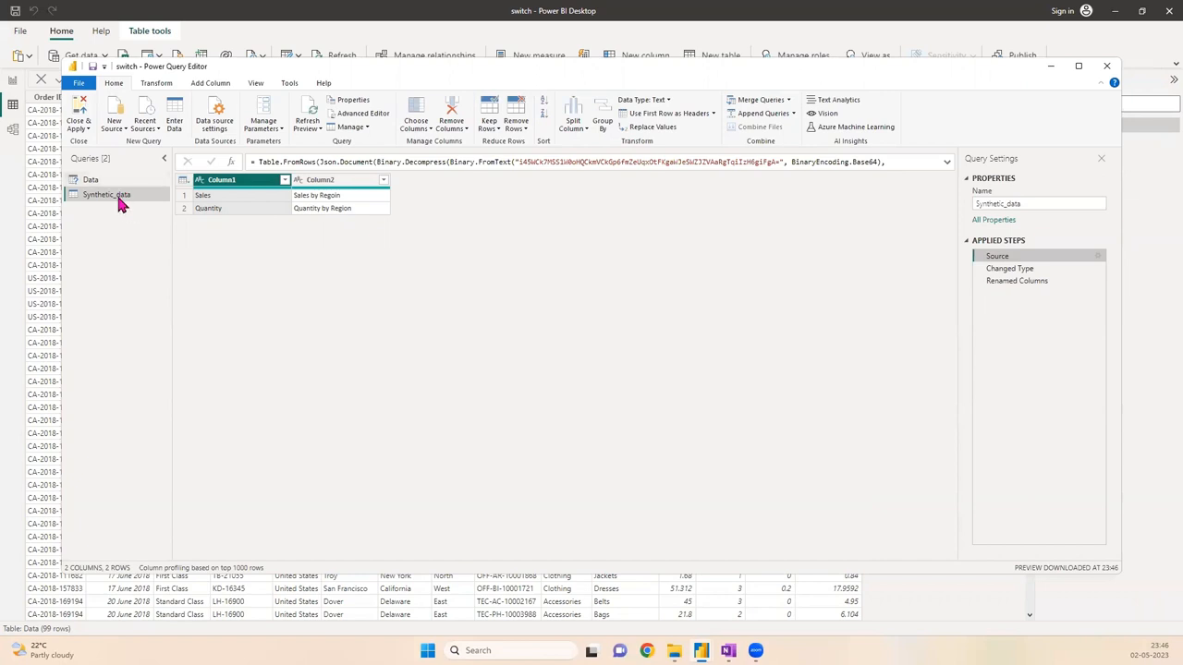
{"action": "mouse_move", "coordinate": [164, 245]}
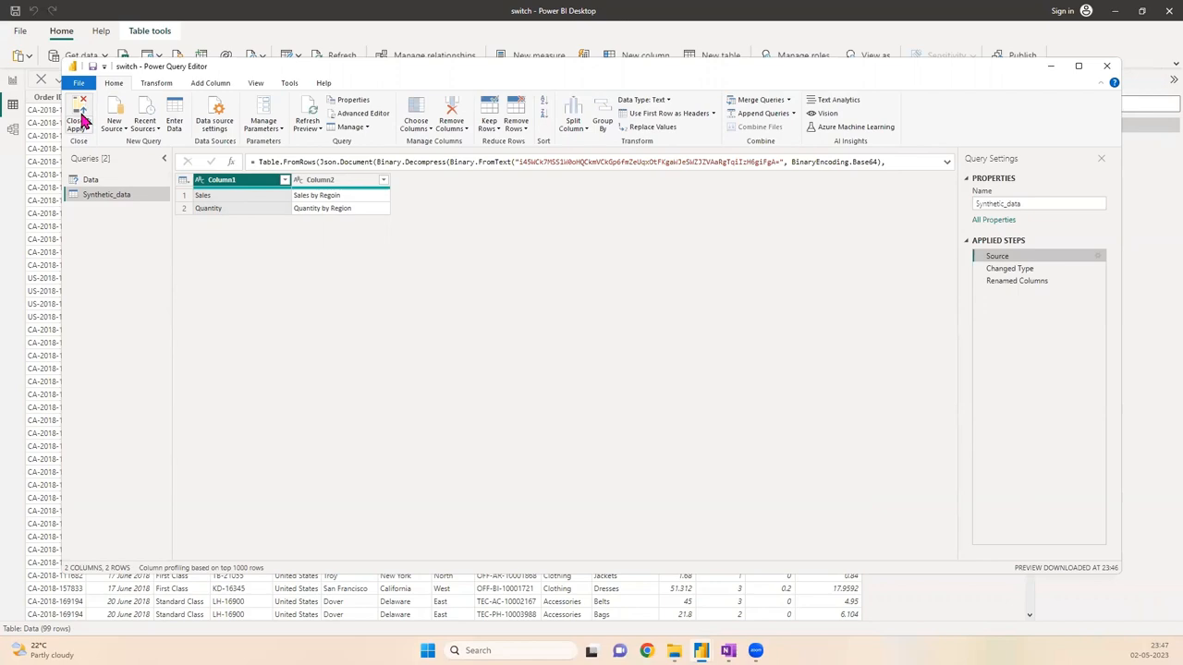
{"action": "left_click", "coordinate": [78, 118]}
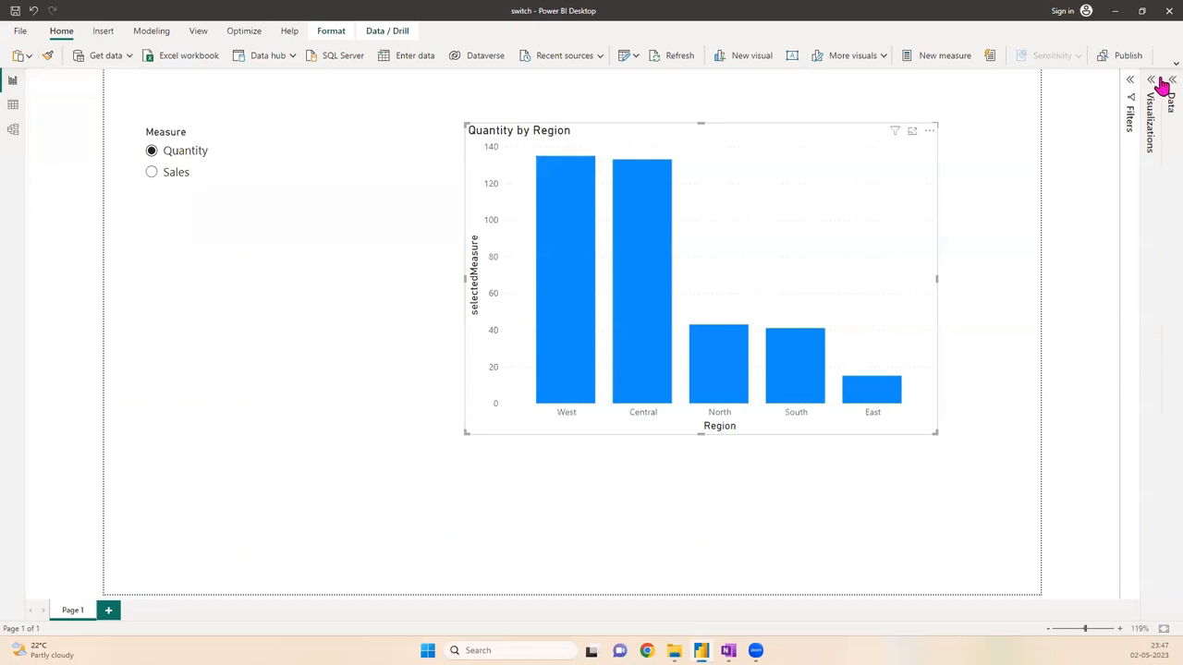
- Commit the selectedMeasure SWITCH formula totalling Sales or Quantity, charted by Region
{"action": "left_click", "coordinate": [1151, 79]}
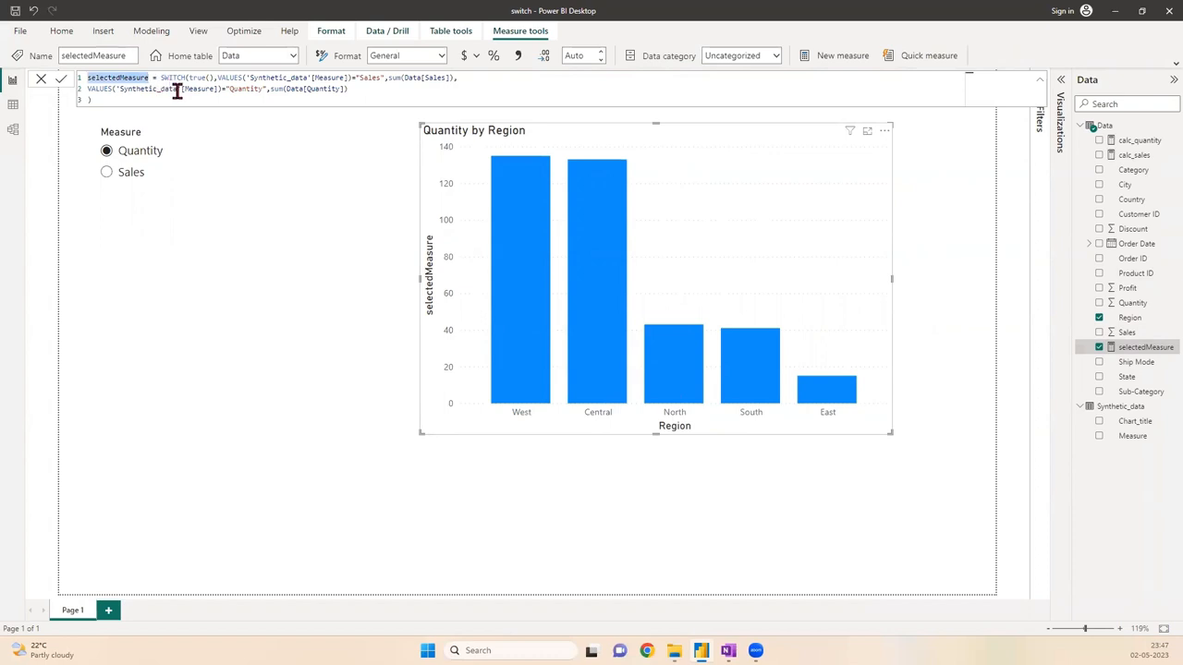
{"action": "double_click", "coordinate": [172, 78]}
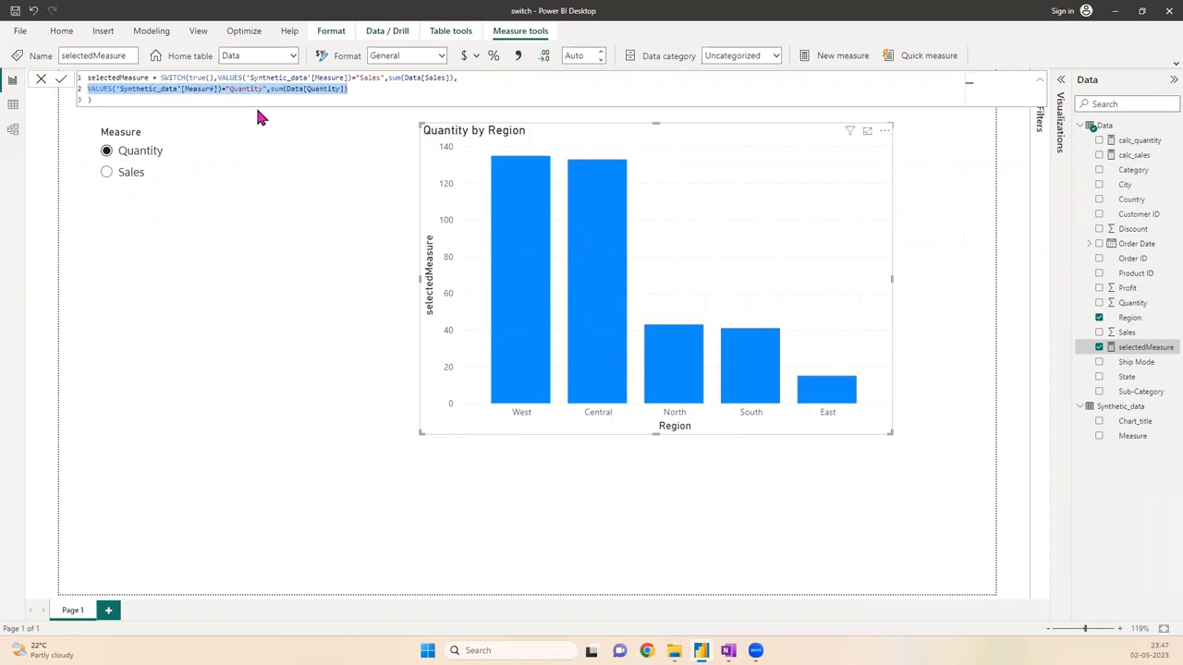
{"action": "left_click", "coordinate": [348, 89]}
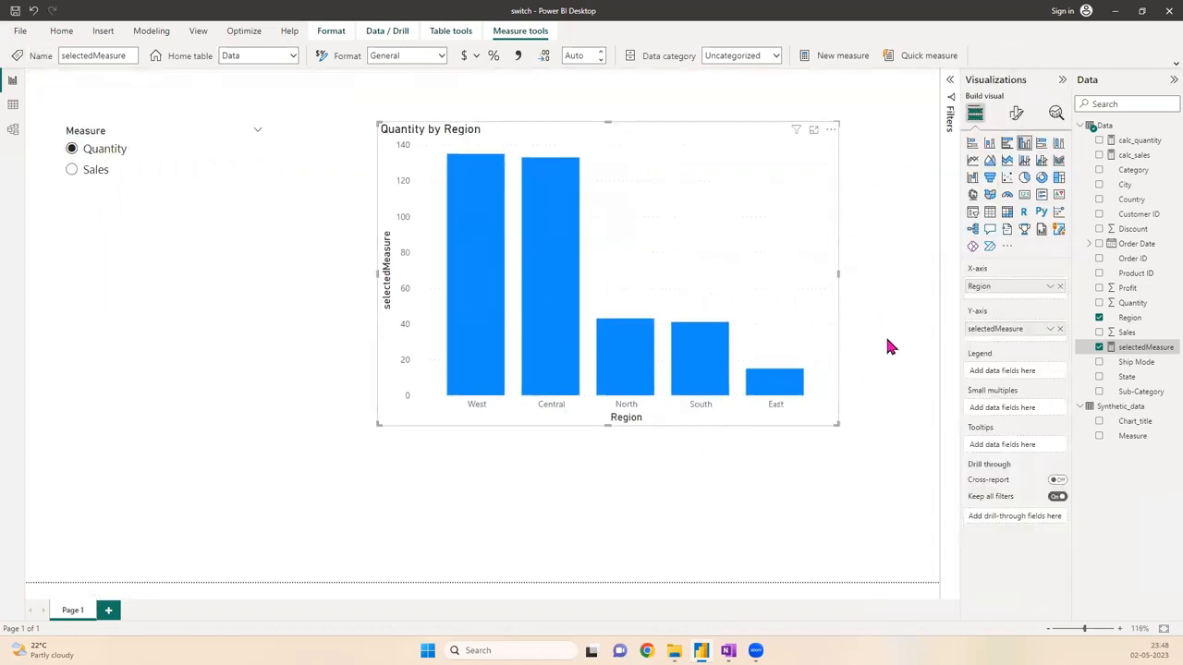
{"action": "mouse_move", "coordinate": [1129, 171]}
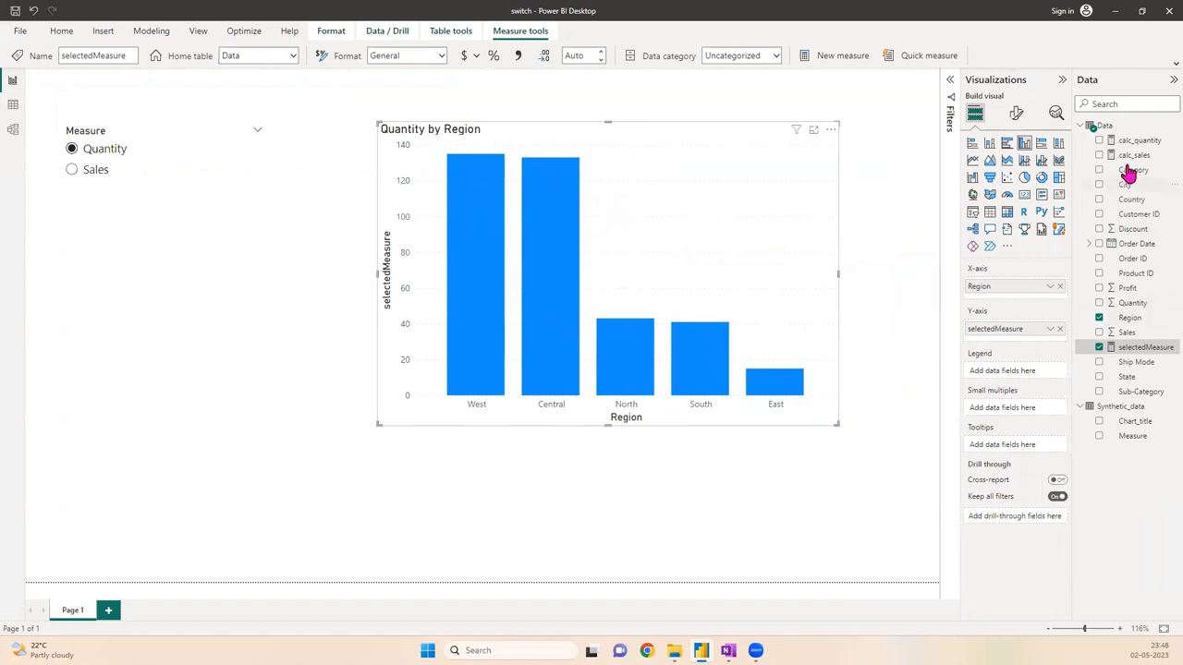
{"action": "left_click", "coordinate": [88, 170]}
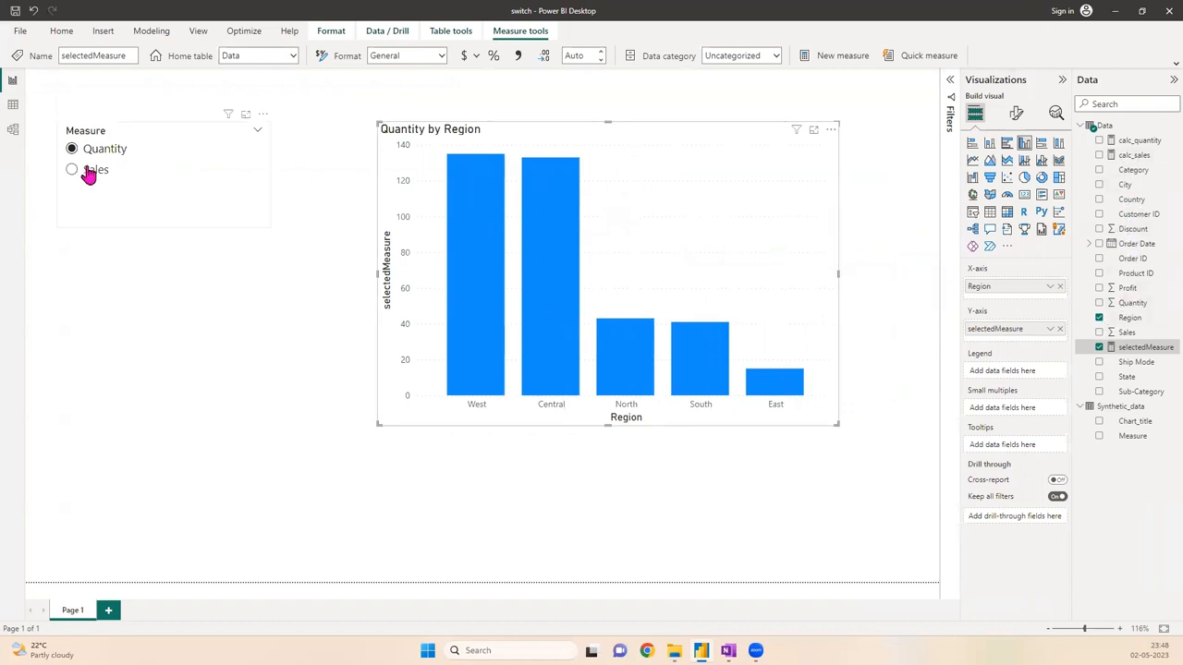
{"action": "left_click", "coordinate": [71, 169]}
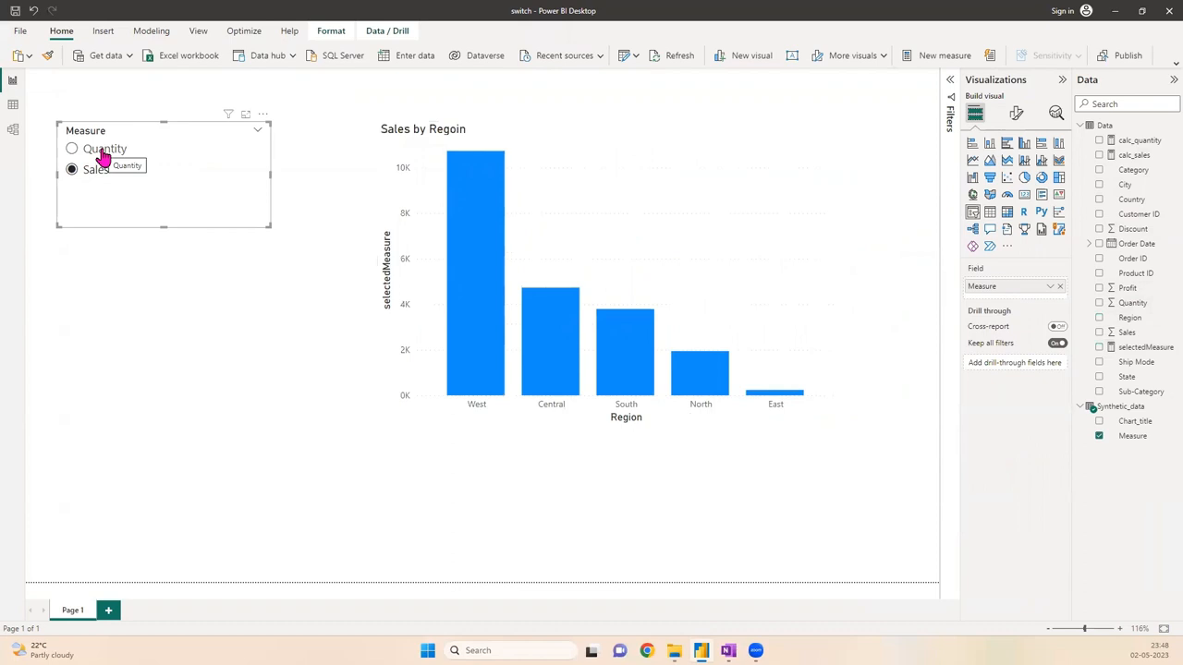
{"action": "left_click", "coordinate": [72, 149]}
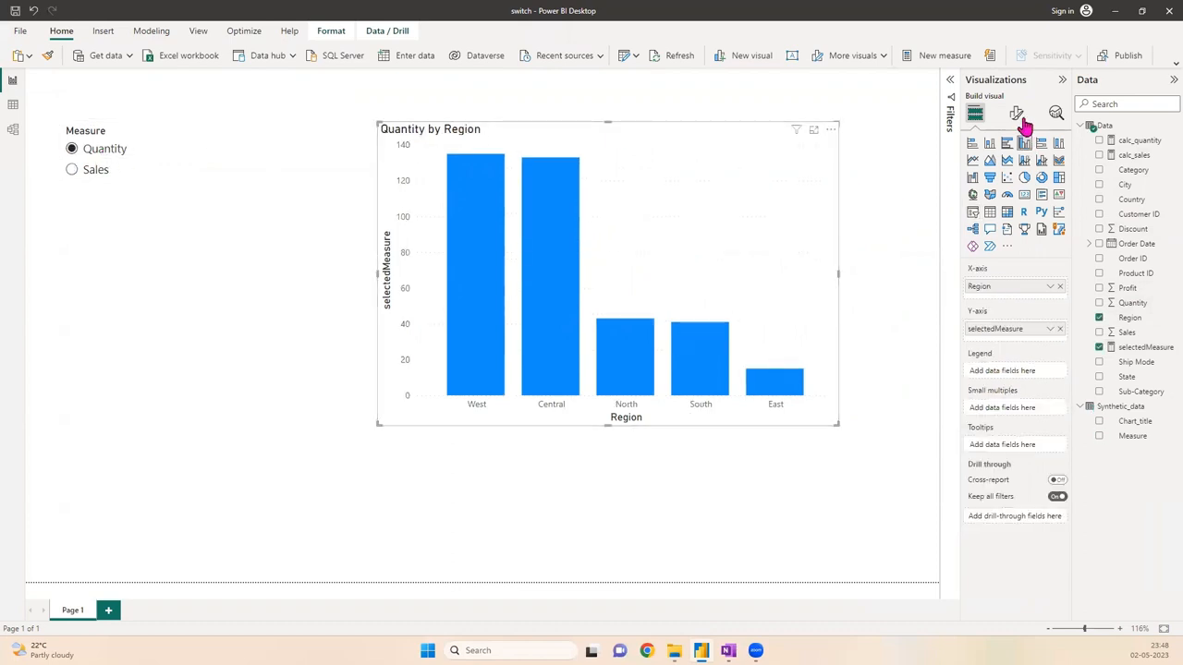
{"action": "mouse_move", "coordinate": [1017, 112]}
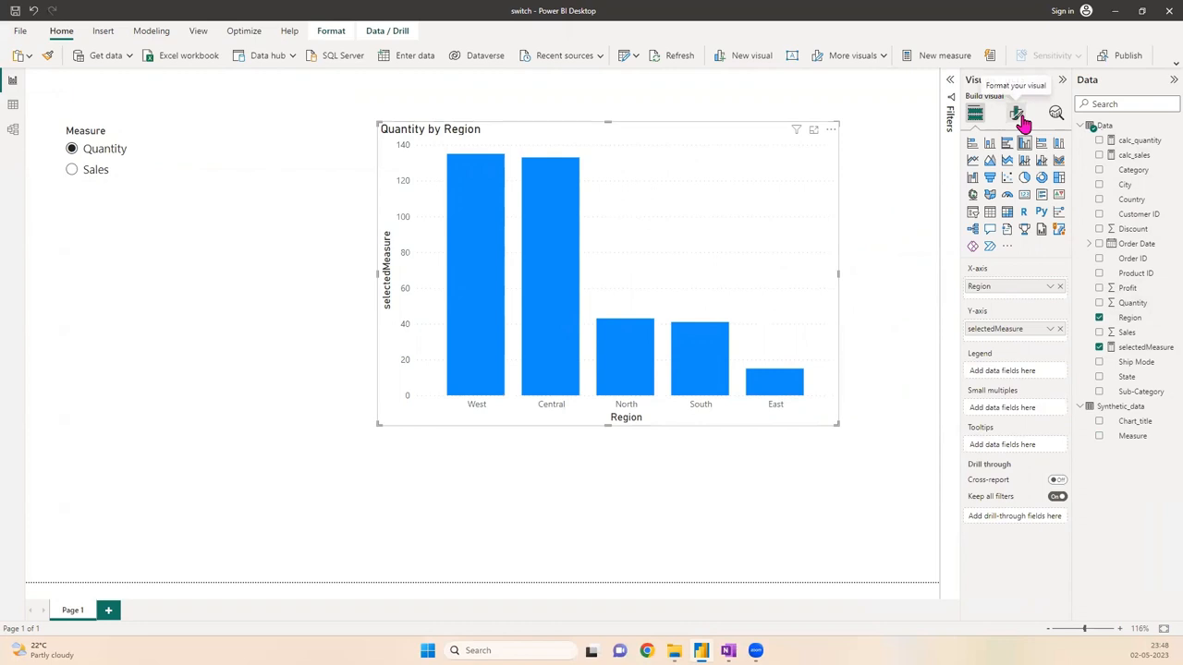
- Browse the chart's General Title and Properties format settings, then the Visual formatting options
{"action": "left_click", "coordinate": [1014, 112]}
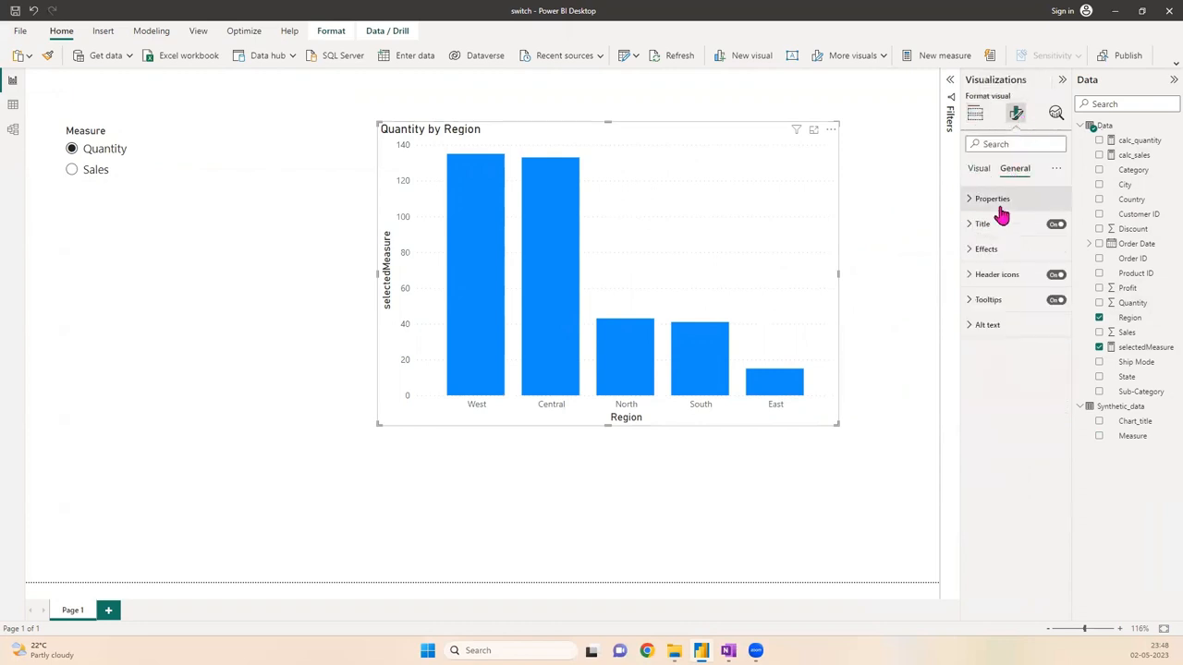
{"action": "left_click", "coordinate": [982, 224]}
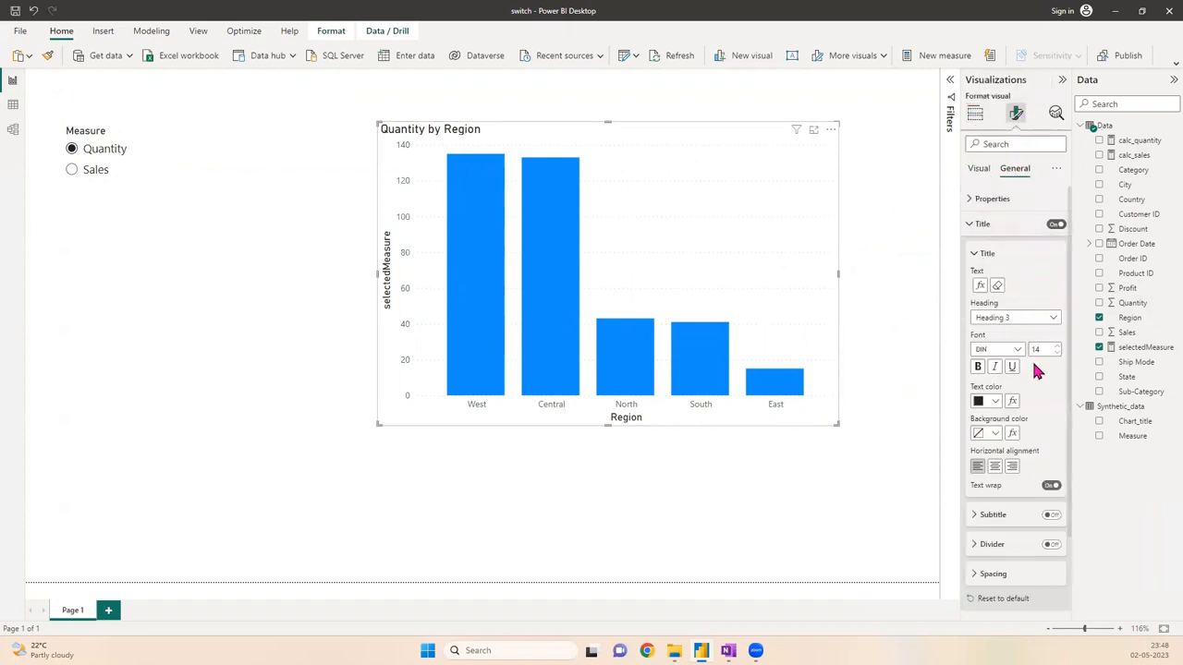
{"action": "left_click", "coordinate": [991, 199]}
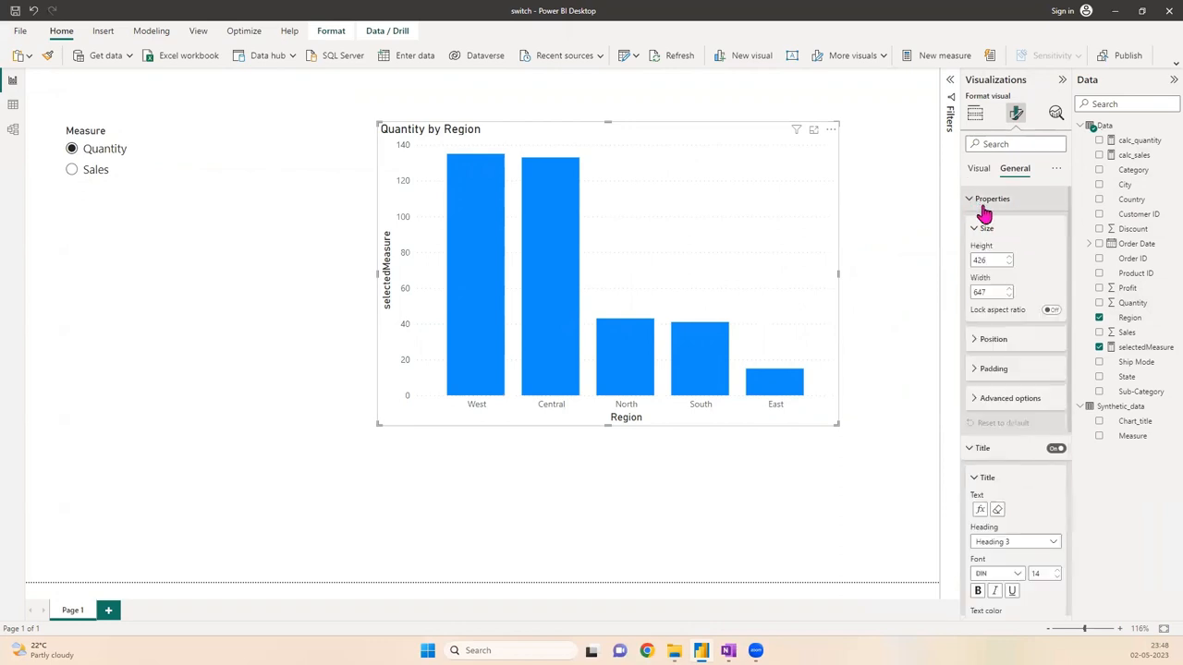
{"action": "left_click", "coordinate": [977, 168]}
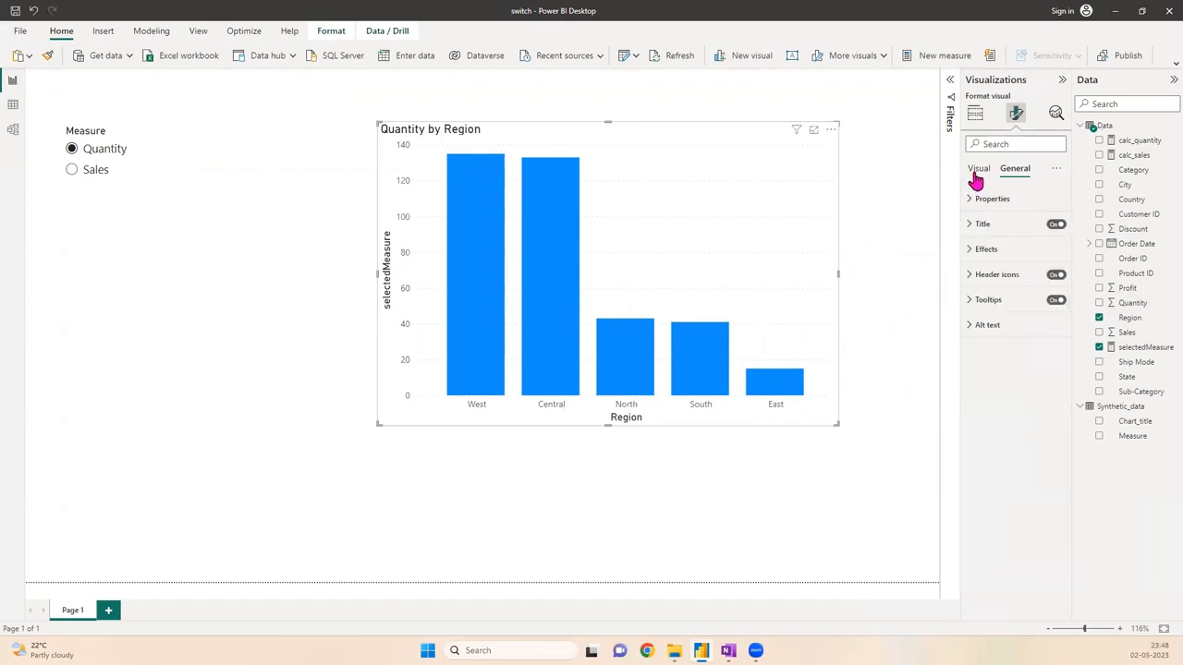
{"action": "left_click", "coordinate": [978, 168]}
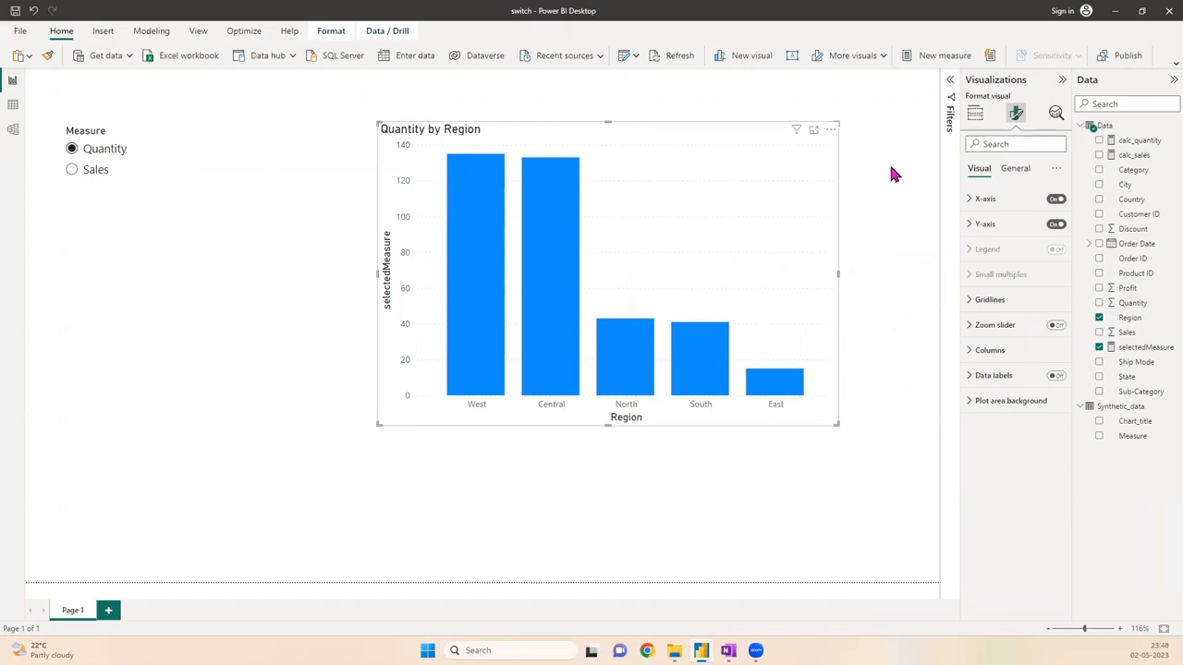
{"action": "left_click", "coordinate": [1015, 169]}
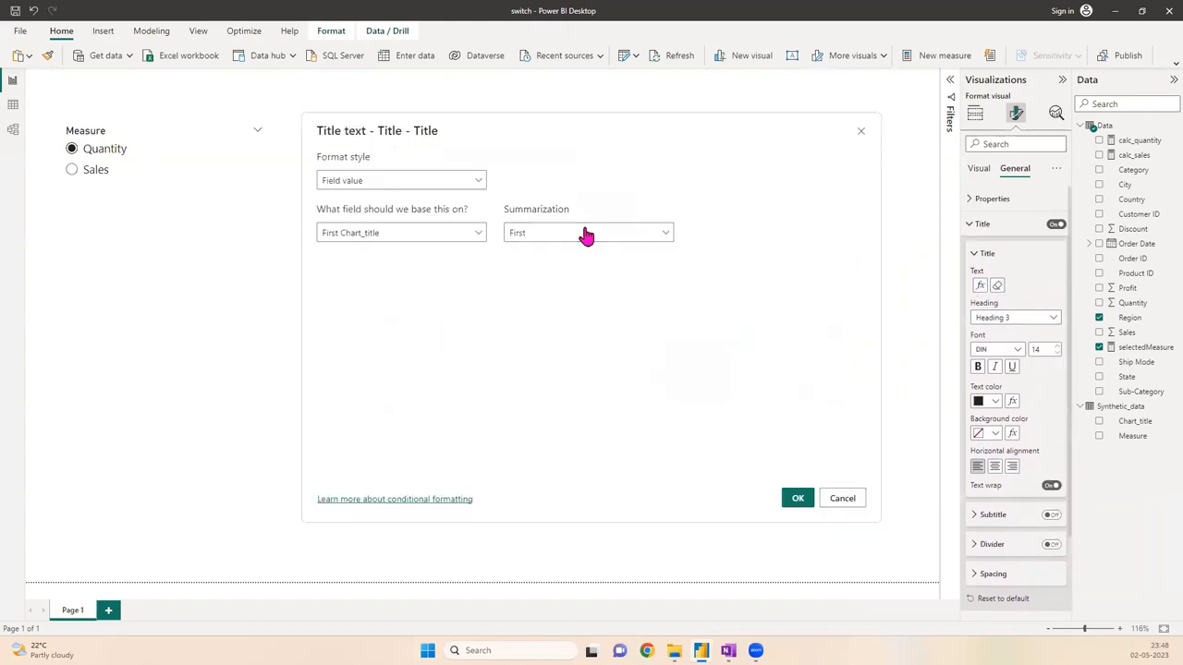
{"action": "mouse_move", "coordinate": [440, 238]}
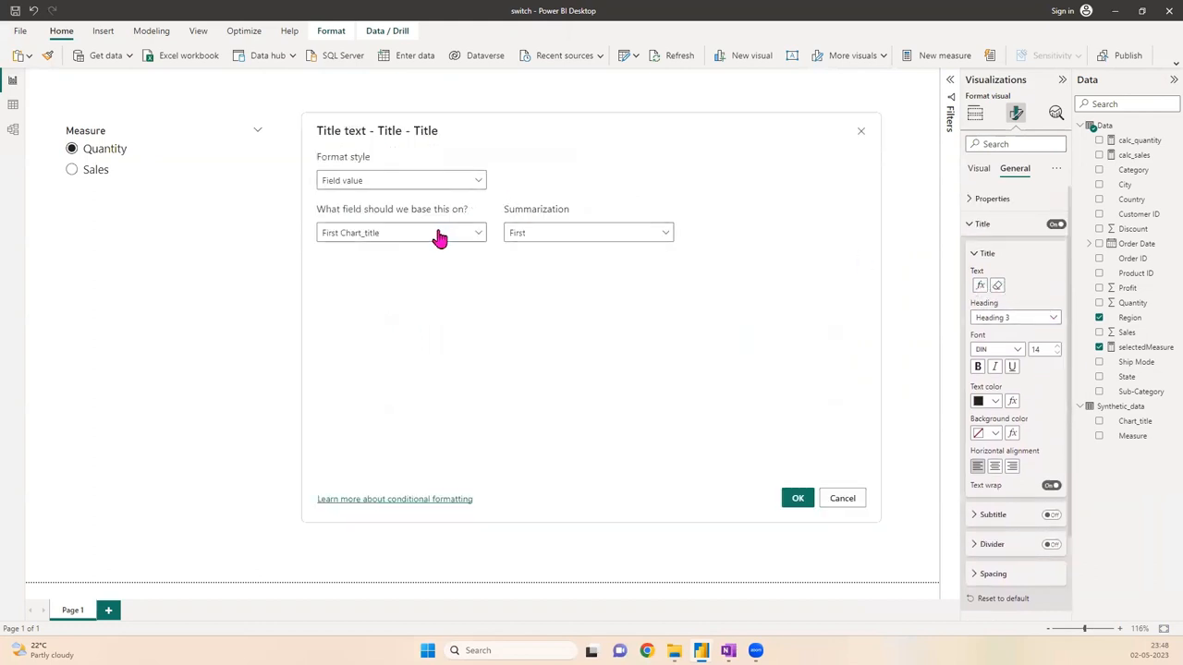
- Base the chart title text on the first value of the Chart_title field
{"action": "left_click", "coordinate": [401, 232]}
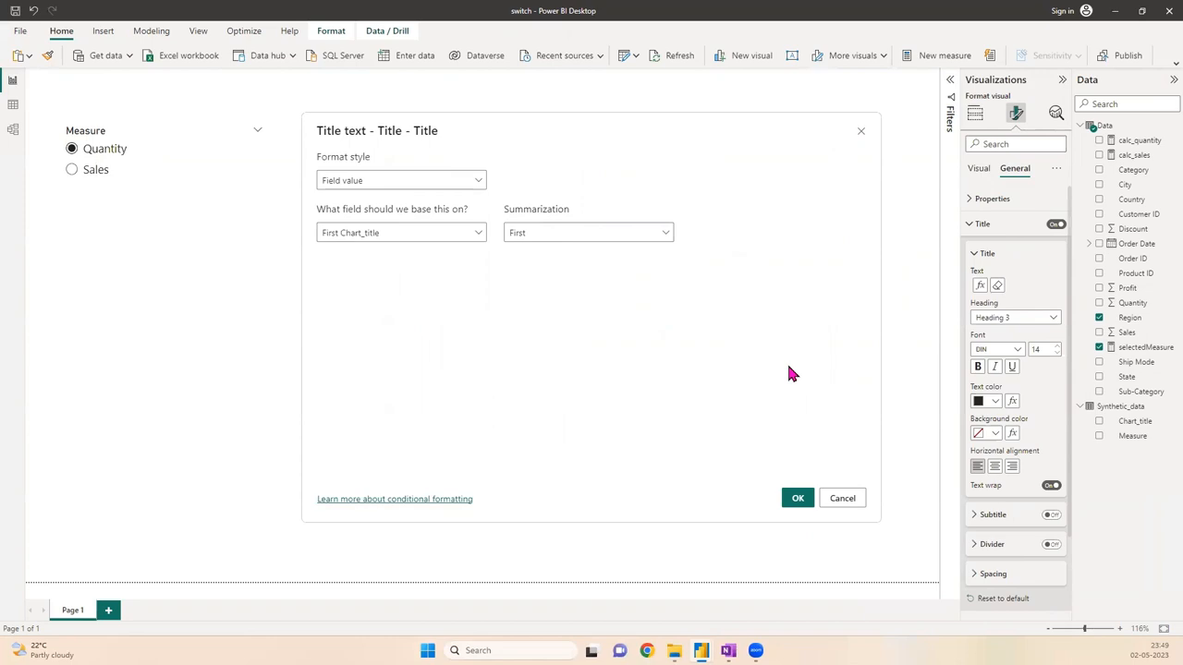
{"action": "mouse_move", "coordinate": [373, 232]}
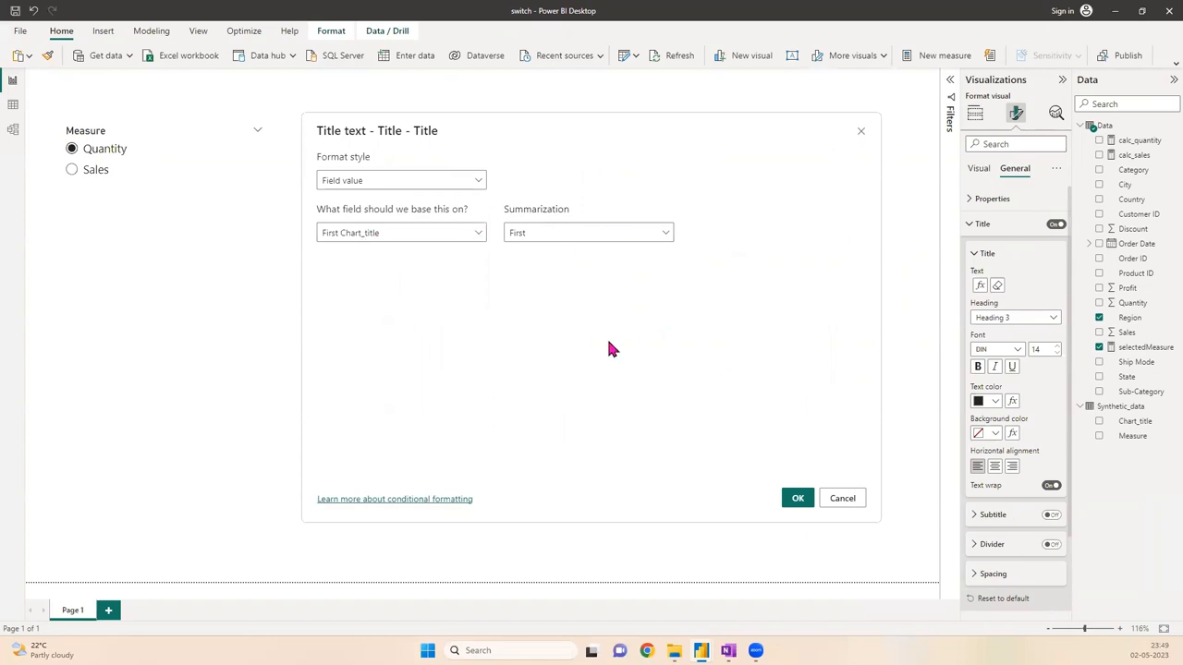
{"action": "left_click", "coordinate": [797, 497]}
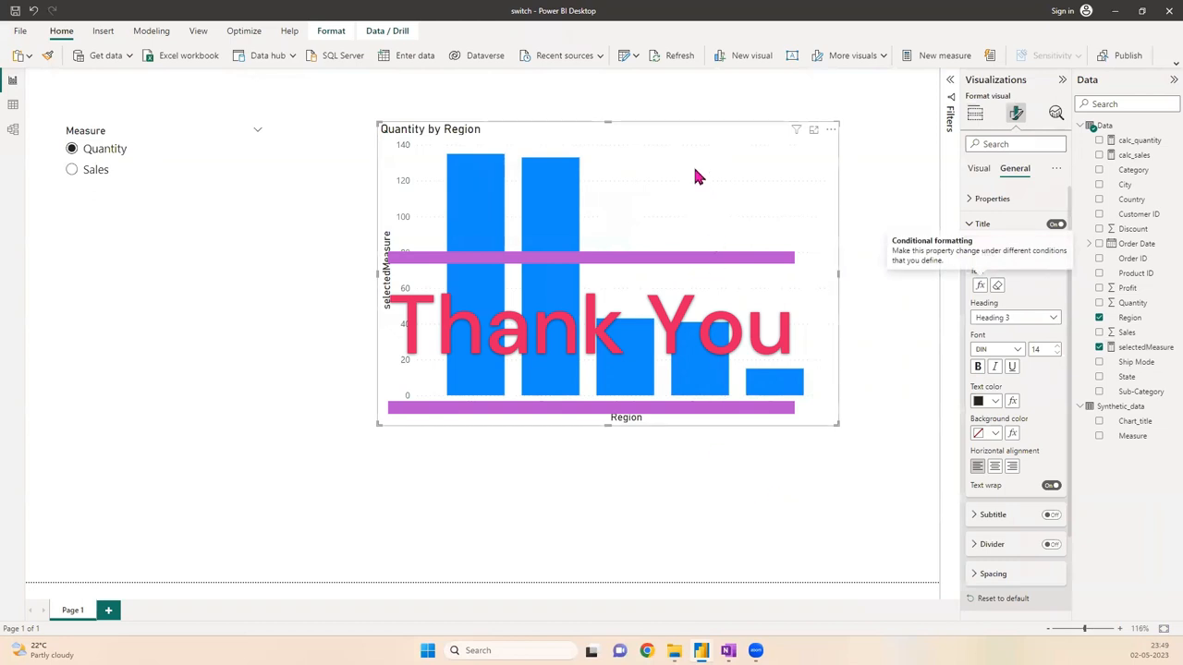